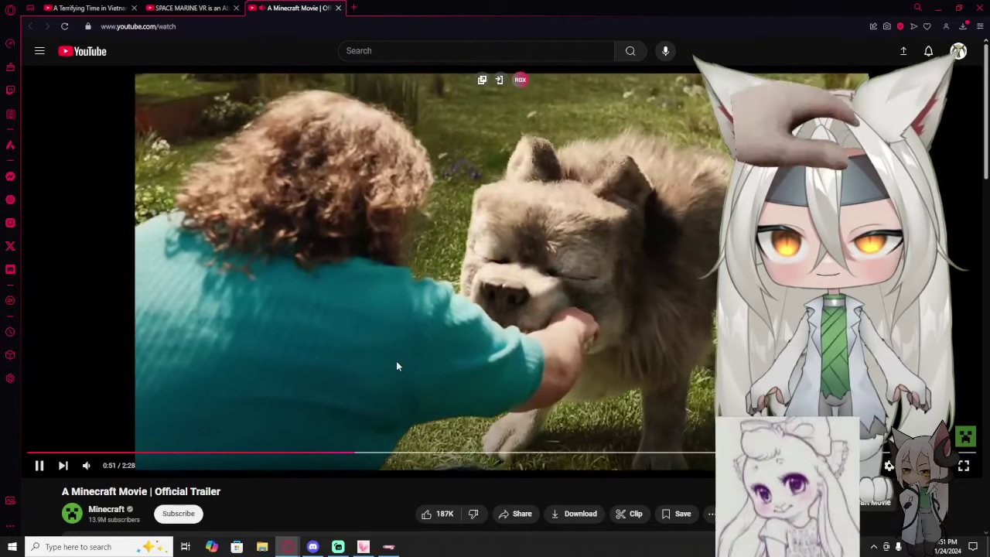
# - Pause the Minecraft Movie trailer at about 0:52 to react
pyautogui.click(39, 466)
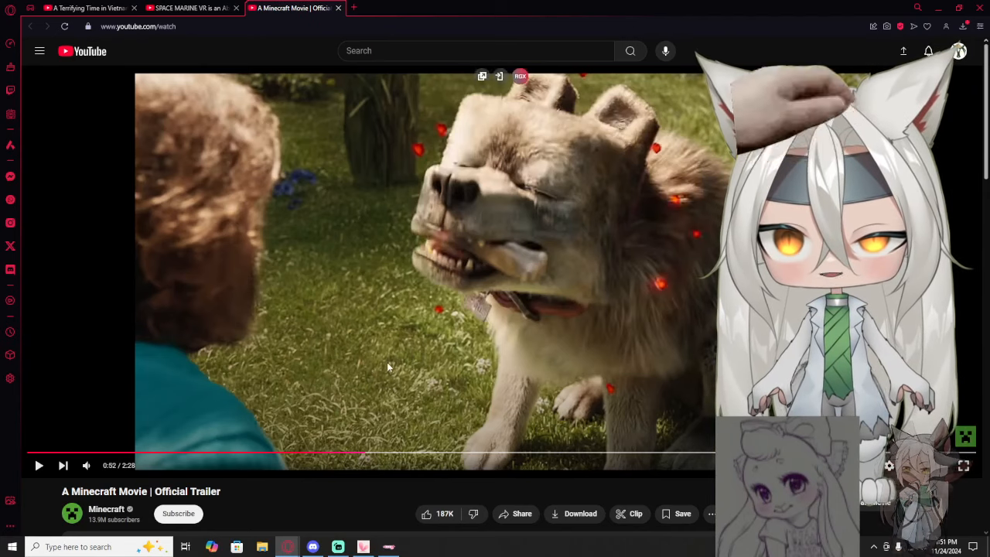
pyautogui.moveTo(361, 369)
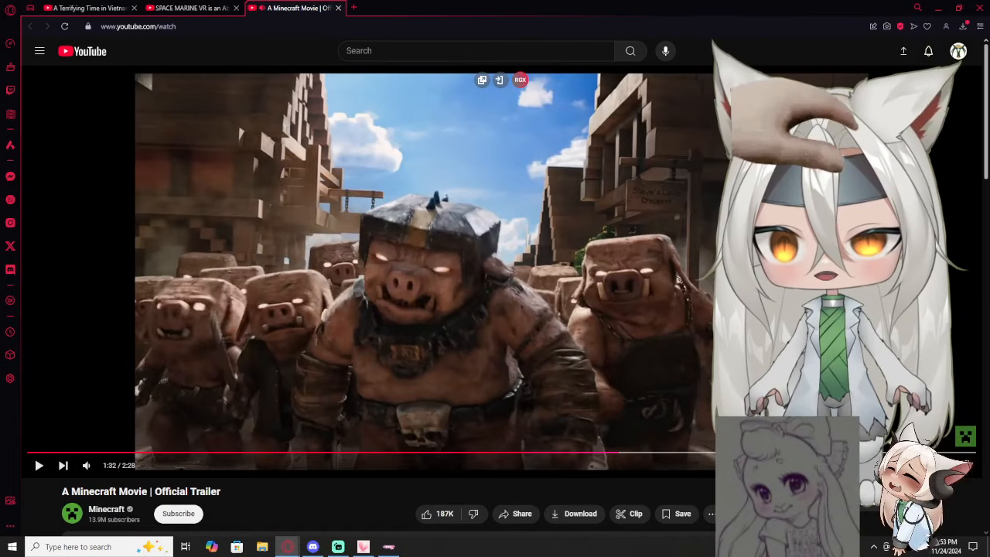
# - Resume the Minecraft Movie trailer from where it was paused
pyautogui.click(39, 465)
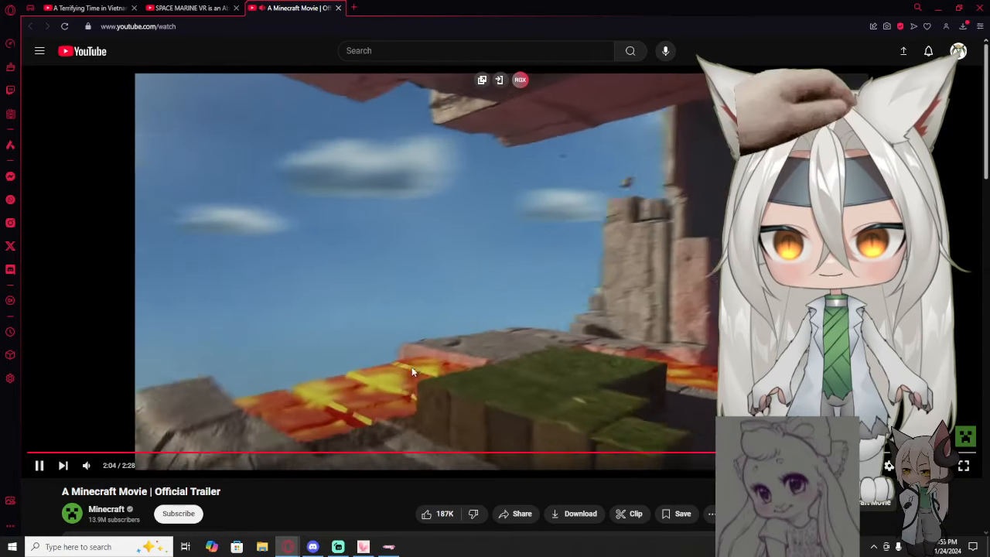
pyautogui.click(39, 465)
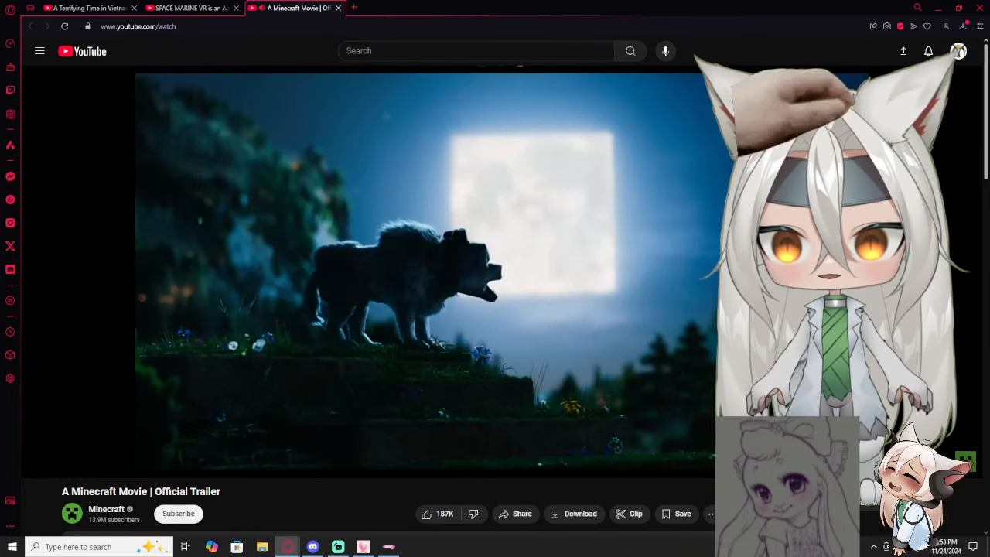
pyautogui.moveTo(368, 371)
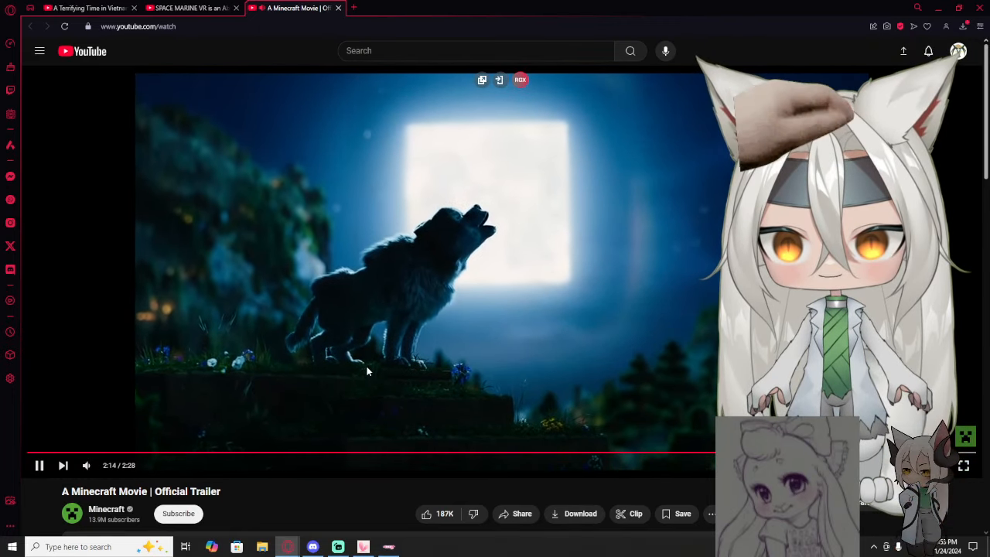